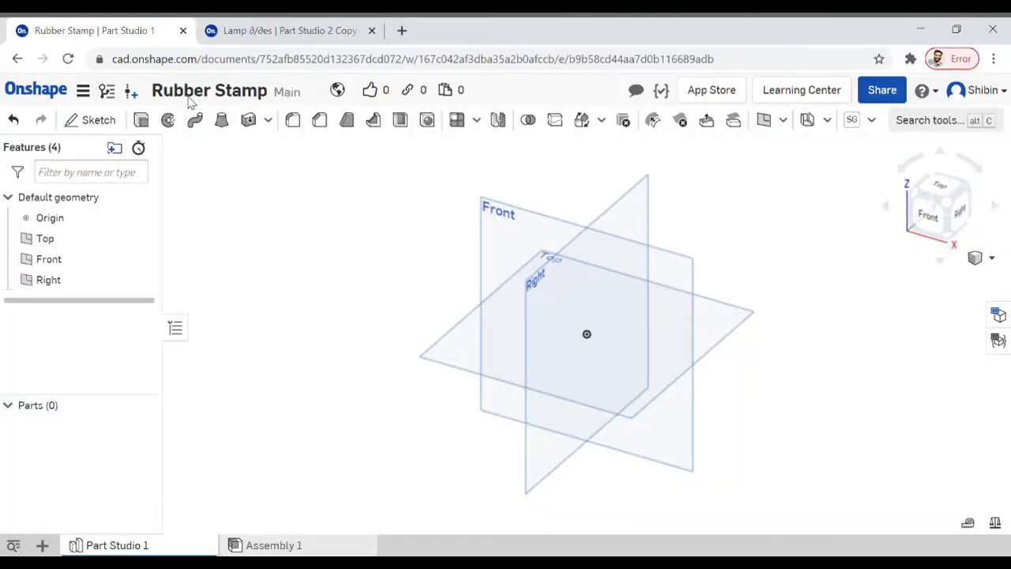
{"action": "mouse_move", "coordinate": [920, 395]}
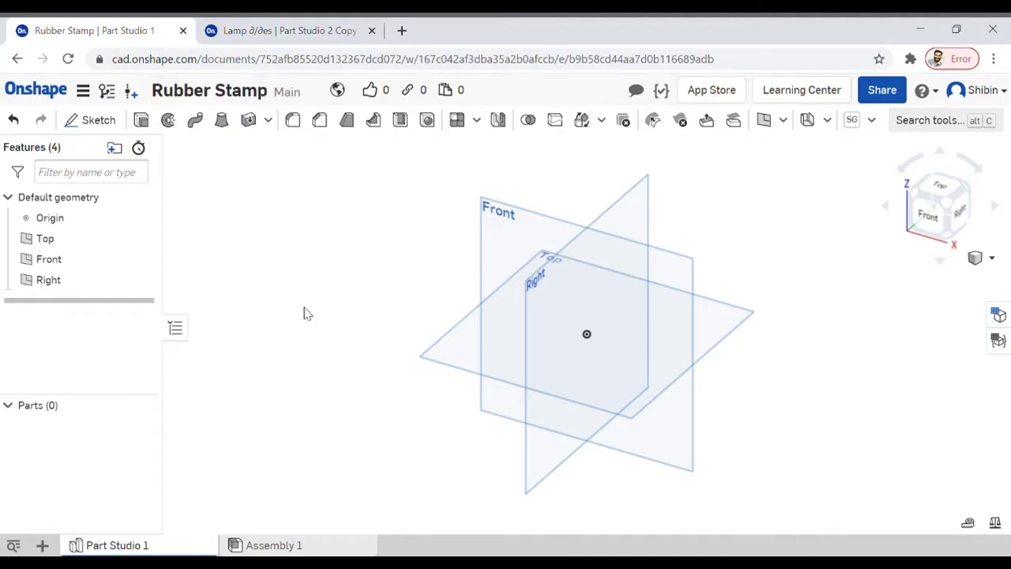
{"action": "mouse_move", "coordinate": [387, 273]}
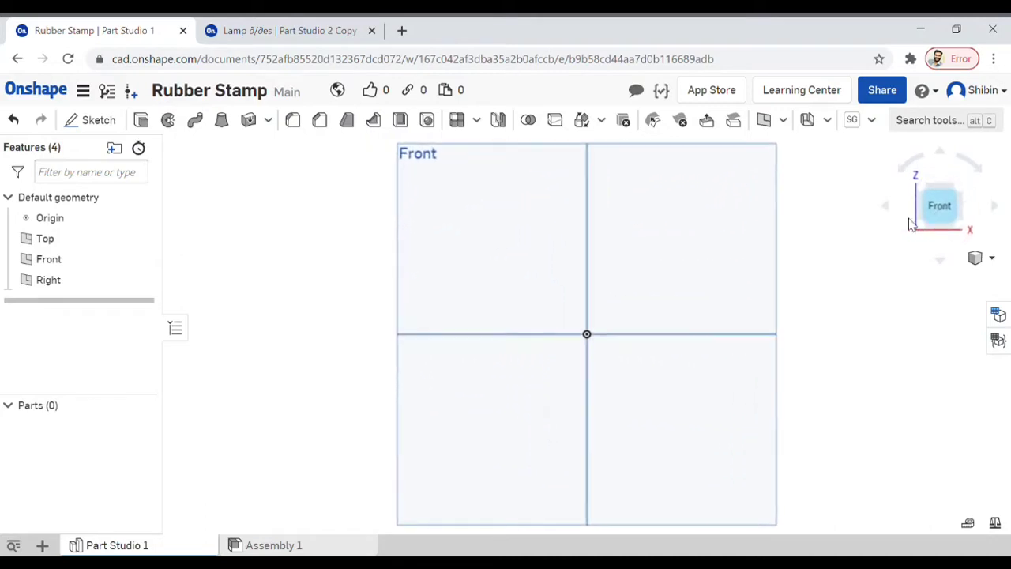
Open Sketch 1 on the Front plane and start the handle lines from the origin
{"action": "left_click", "coordinate": [48, 259]}
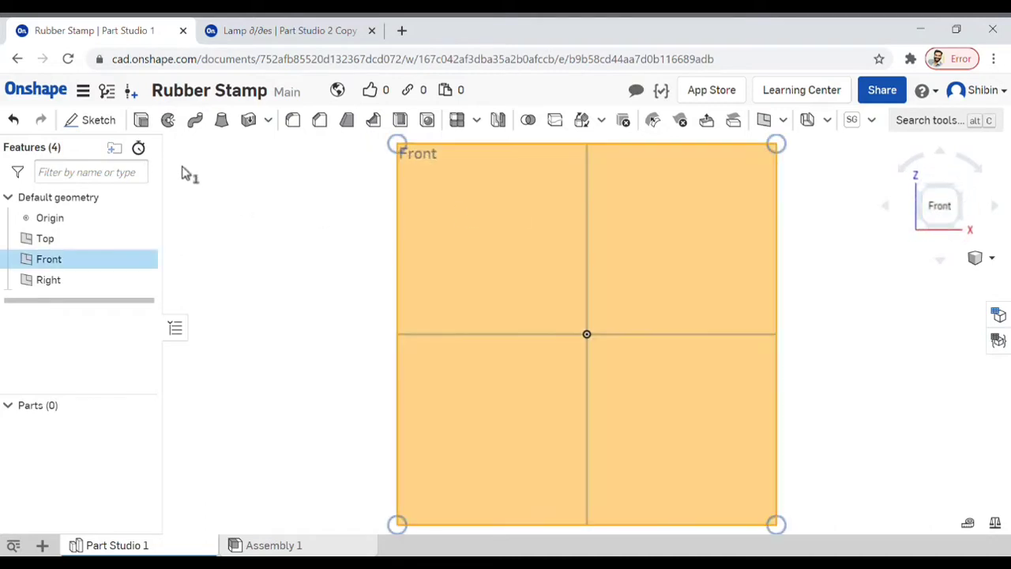
{"action": "left_click", "coordinate": [98, 120]}
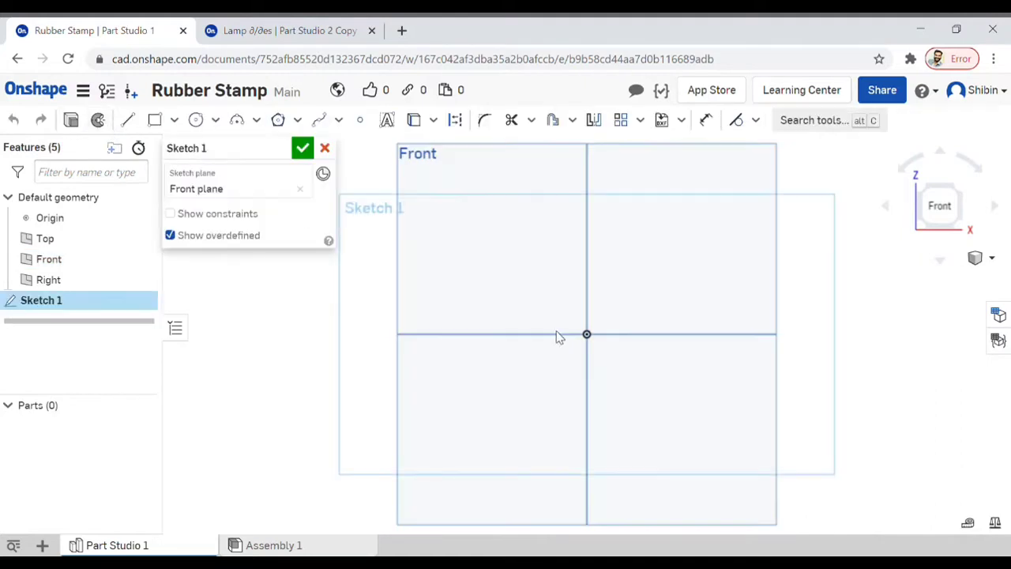
{"action": "scroll", "scroll_direction": "down", "scroll_amount": 3}
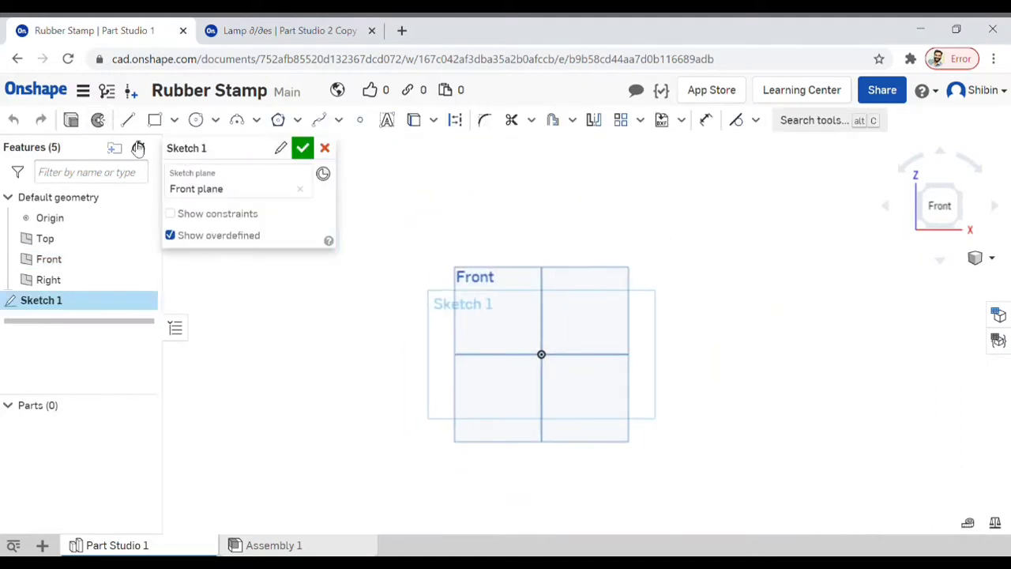
{"action": "left_click", "coordinate": [128, 119]}
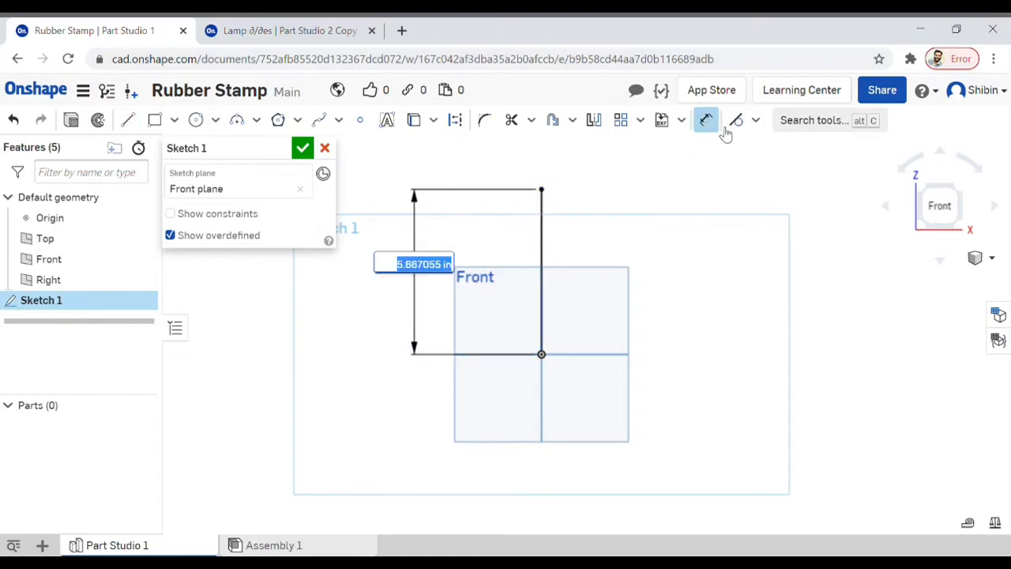
{"action": "mouse_move", "coordinate": [705, 120]}
{"action": "type", "text": "5"}
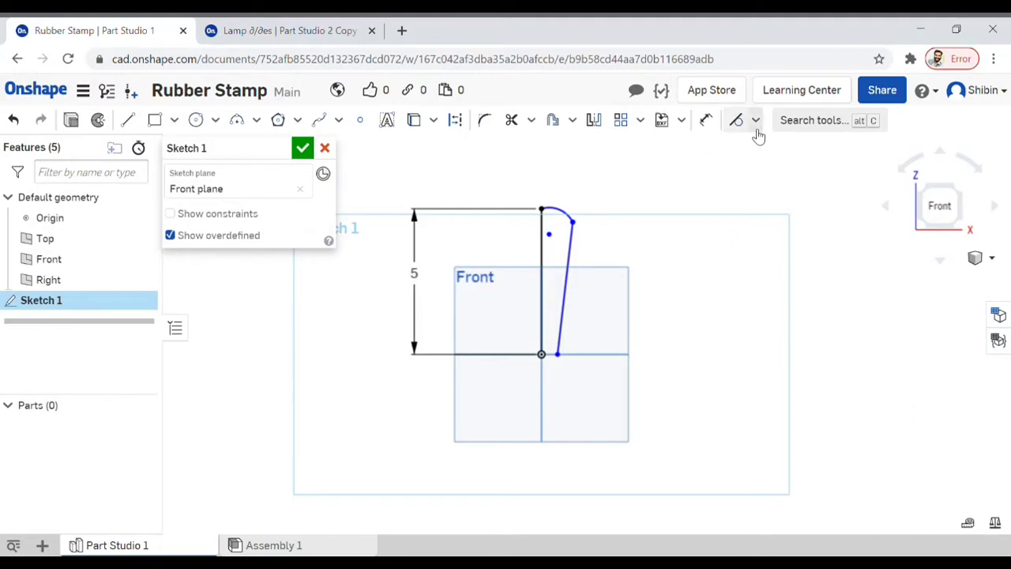
Draw the horizontal base line and dimension its width to 3 in
{"action": "left_click", "coordinate": [754, 119]}
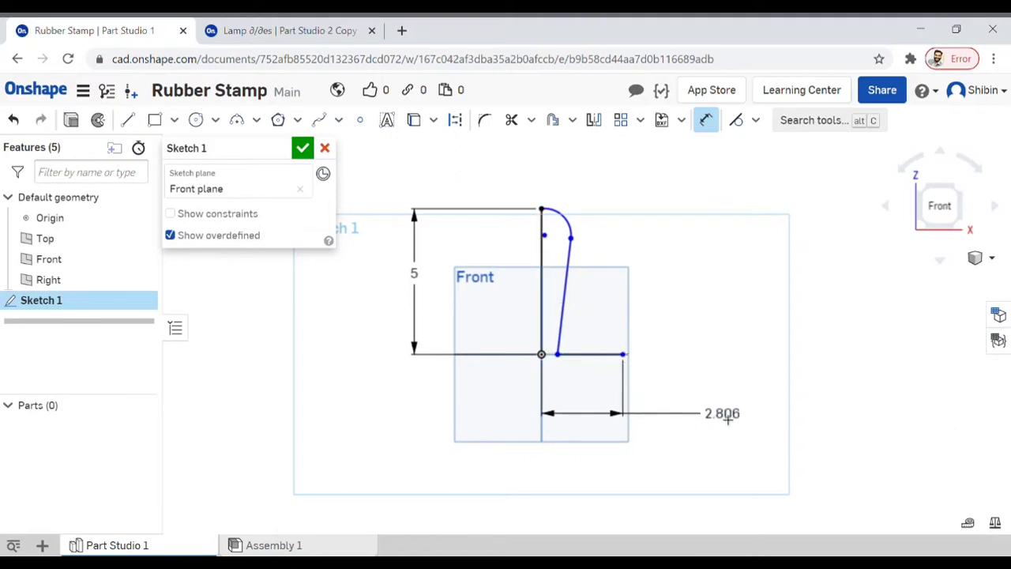
{"action": "double_click", "coordinate": [722, 413]}
{"action": "type", "text": "3"}
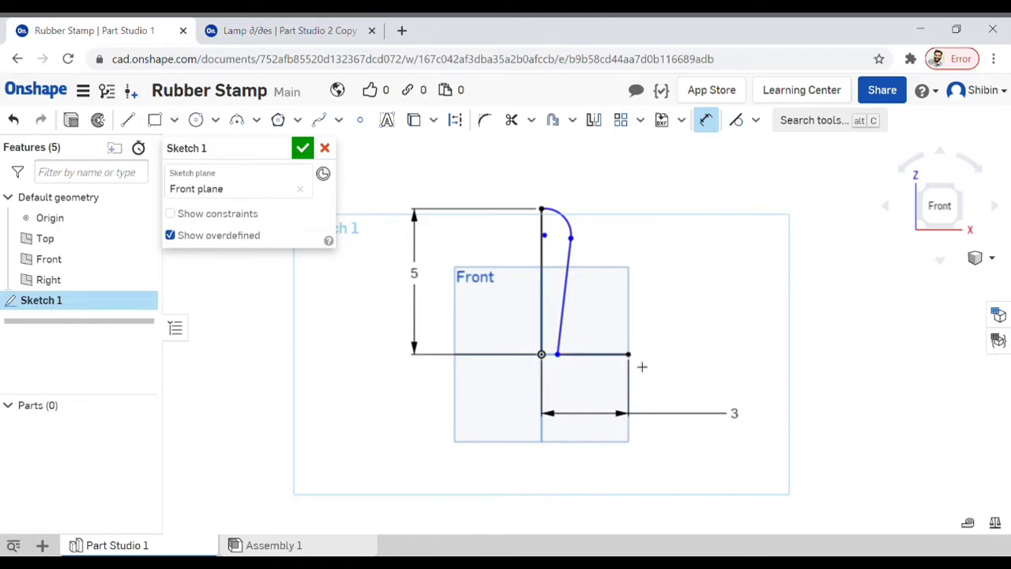
{"action": "mouse_move", "coordinate": [621, 371]}
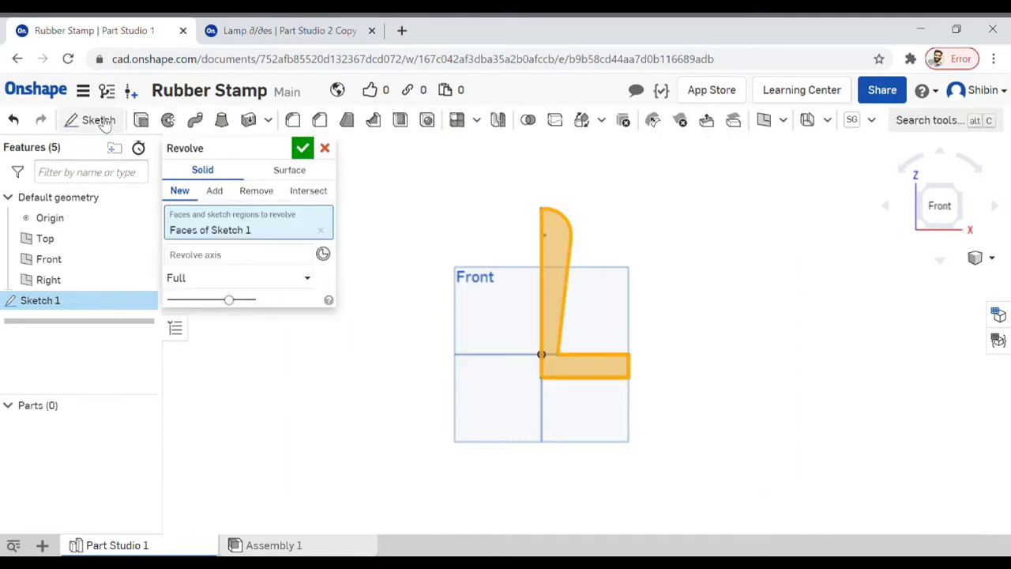
Revolve the profile a full turn about the centre line into Part 1
{"action": "left_click", "coordinate": [237, 253]}
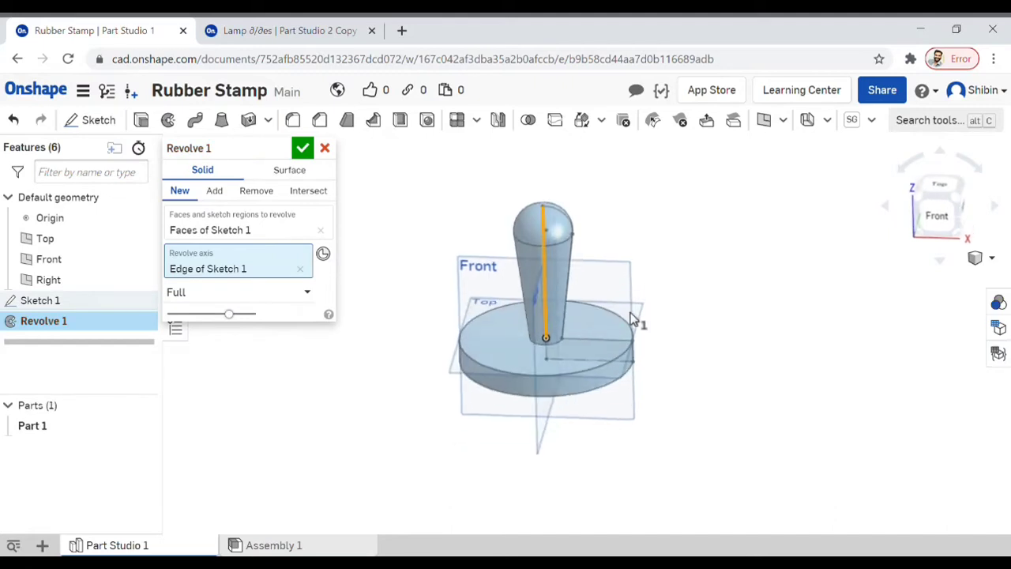
{"action": "left_click", "coordinate": [303, 148]}
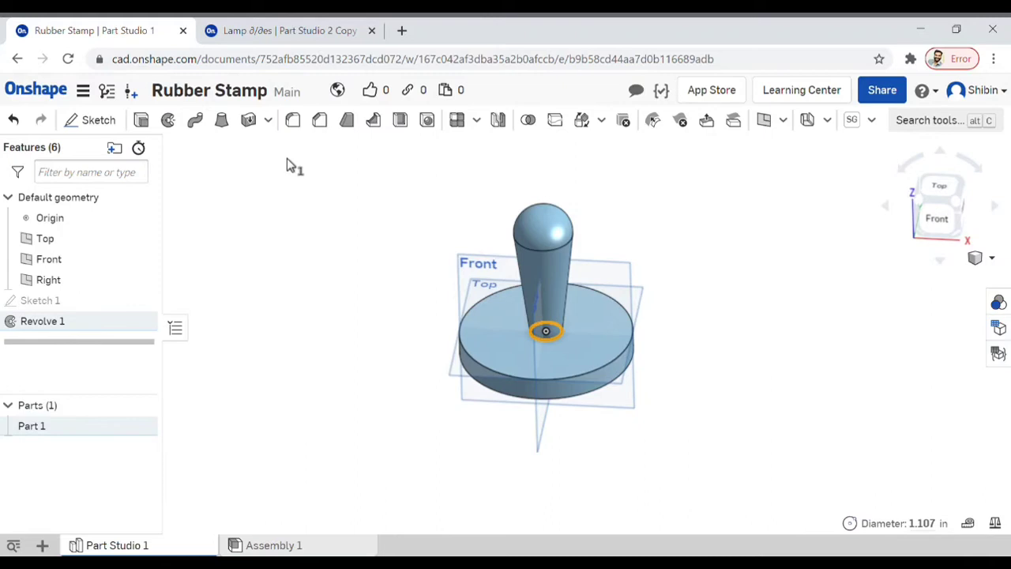
Fillet the handle-to-base edge with a 1 in radius
{"action": "left_click", "coordinate": [293, 119]}
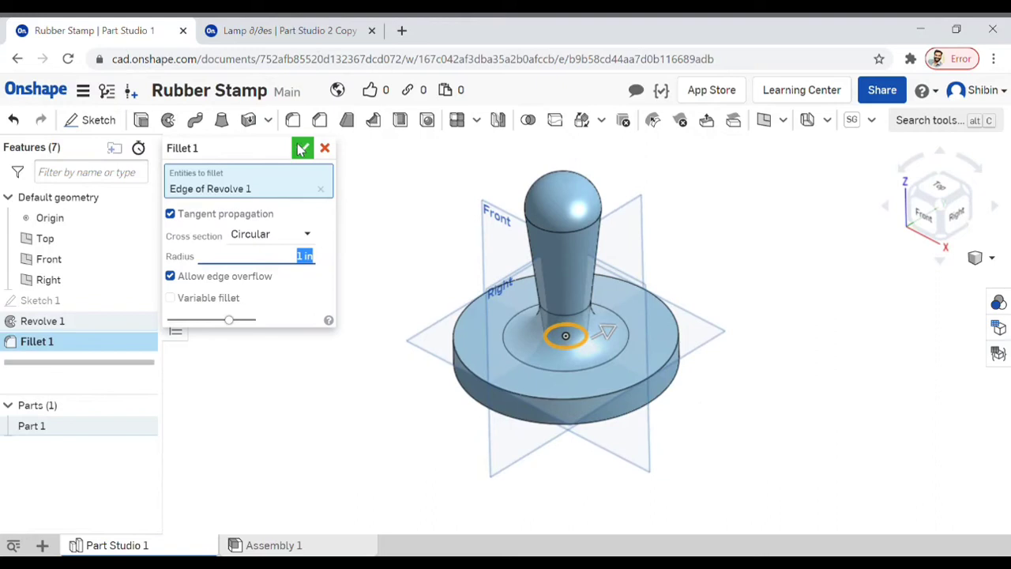
{"action": "left_click", "coordinate": [303, 148]}
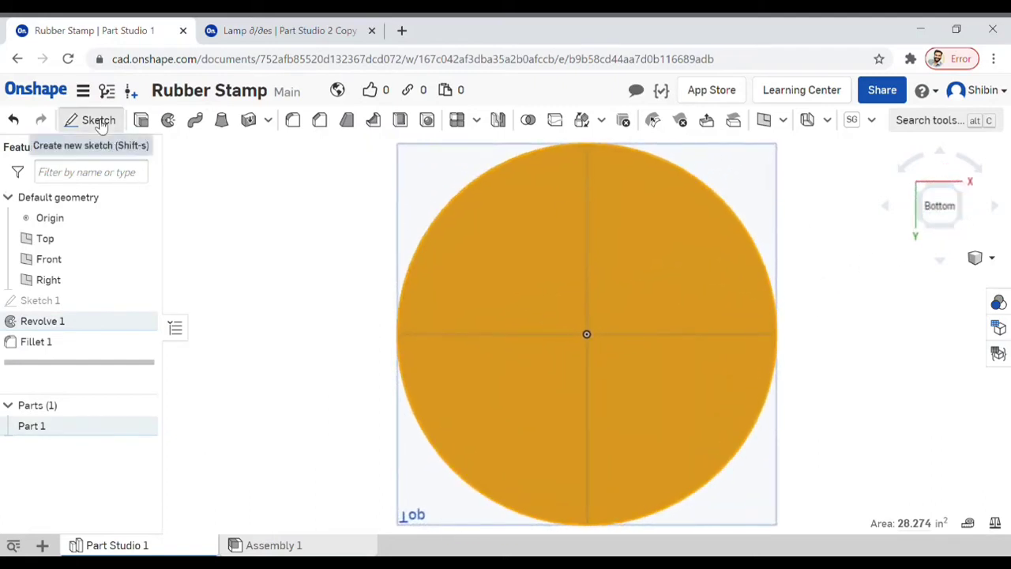
Sketch an inward offset ring of the outer edge on the bottom face
{"action": "left_click", "coordinate": [99, 121]}
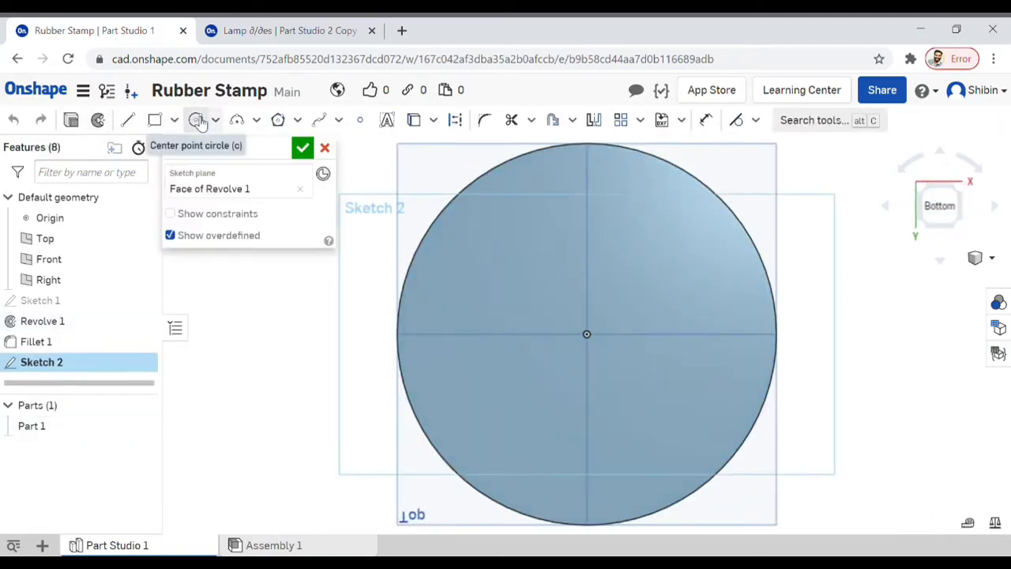
{"action": "mouse_move", "coordinate": [197, 120]}
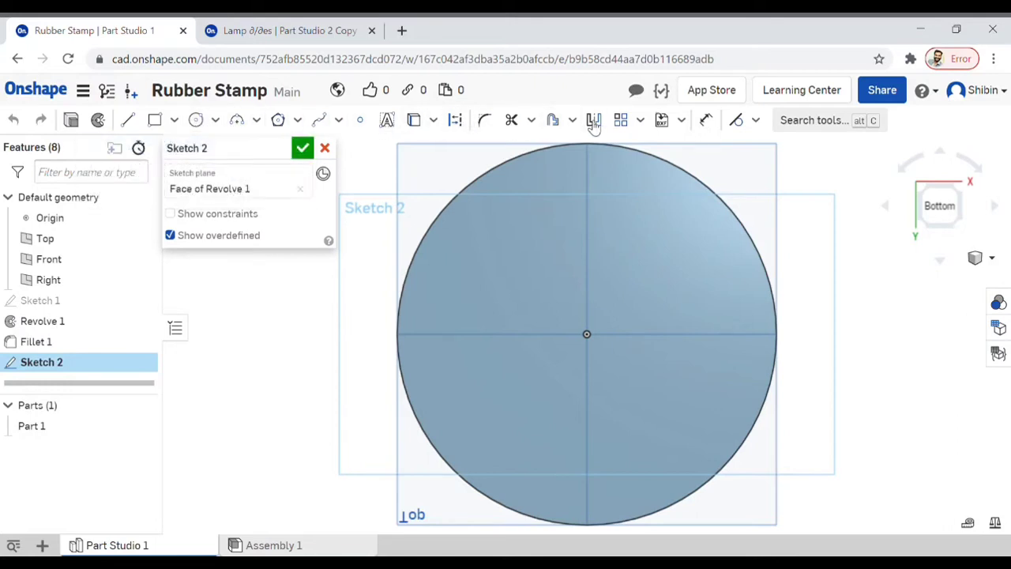
{"action": "mouse_move", "coordinate": [553, 120]}
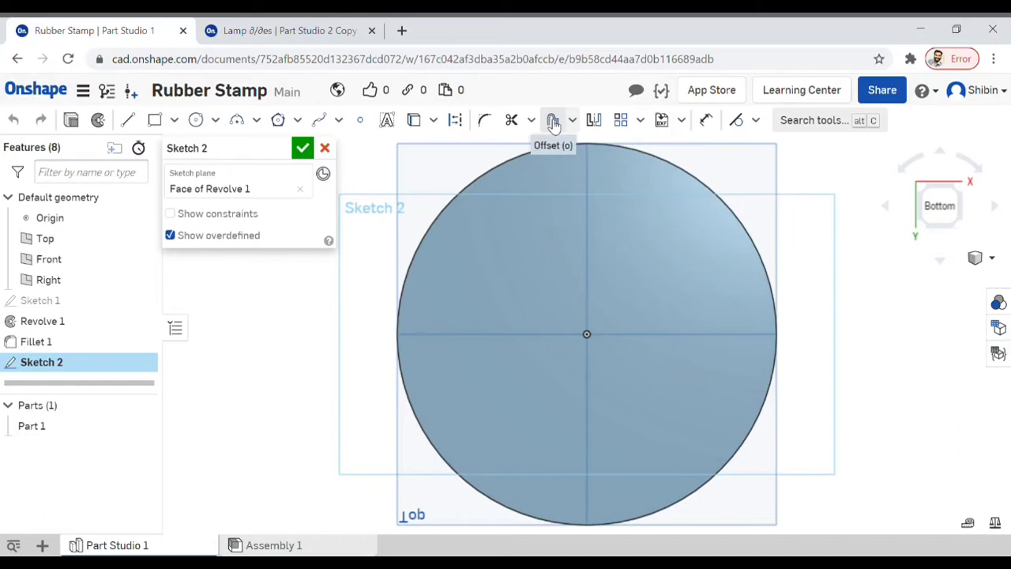
{"action": "mouse_move", "coordinate": [414, 119]}
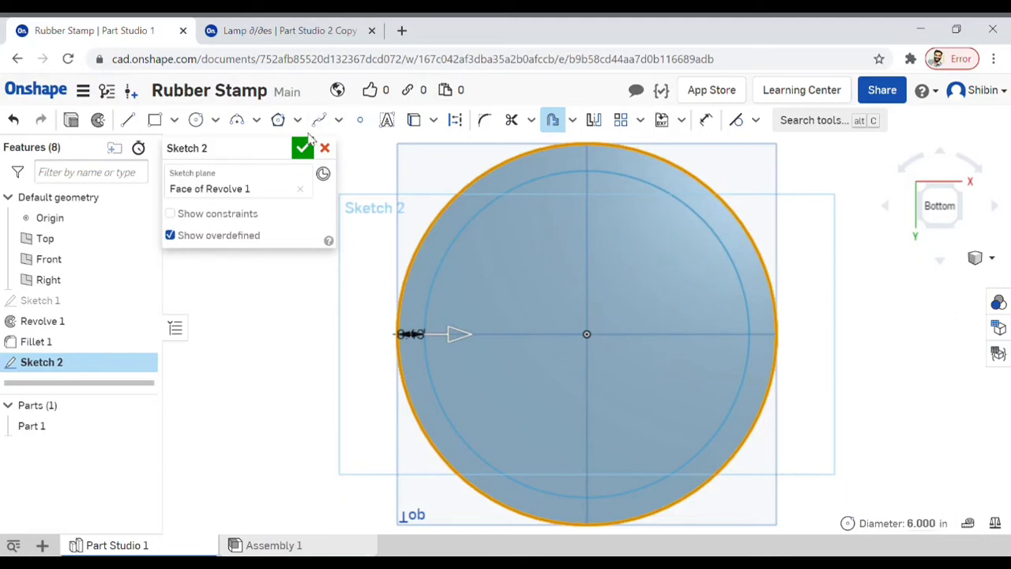
{"action": "left_click", "coordinate": [303, 148]}
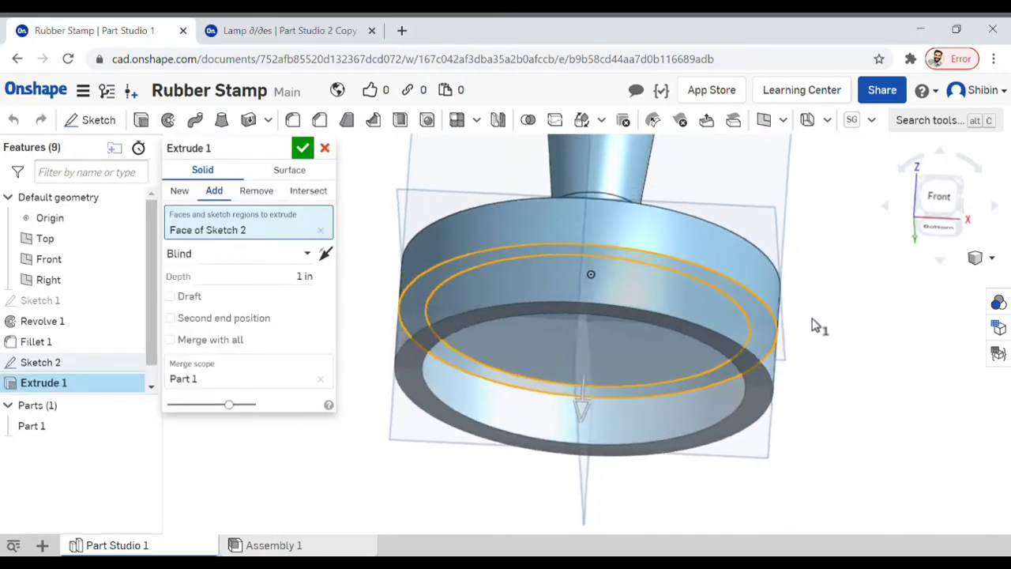
Extrude the offset ring 1 in blind as a new separate part, Part 2
{"action": "left_click_drag", "start_coordinate": [822, 324], "coordinate": [683, 330]}
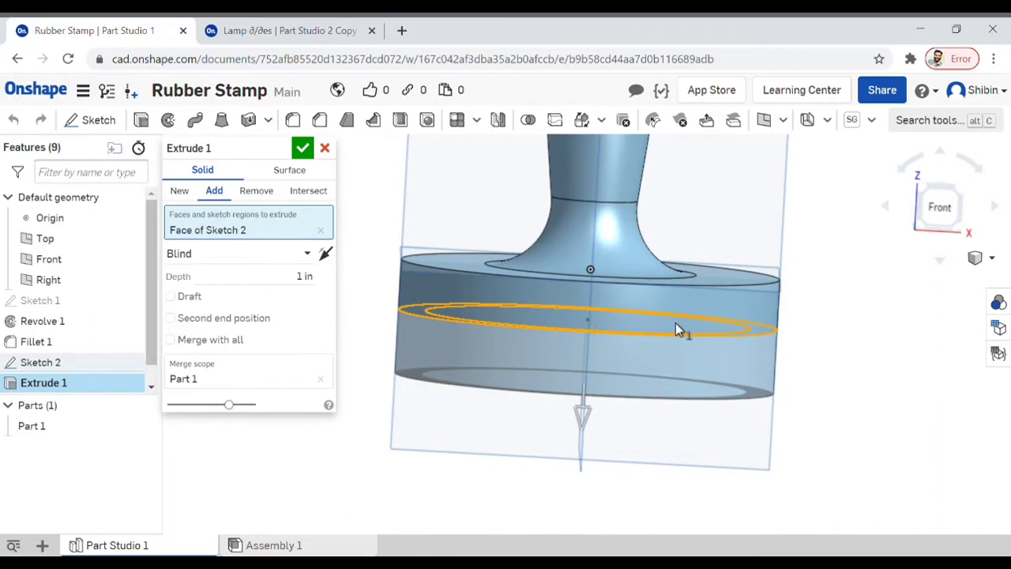
{"action": "left_click", "coordinate": [179, 191]}
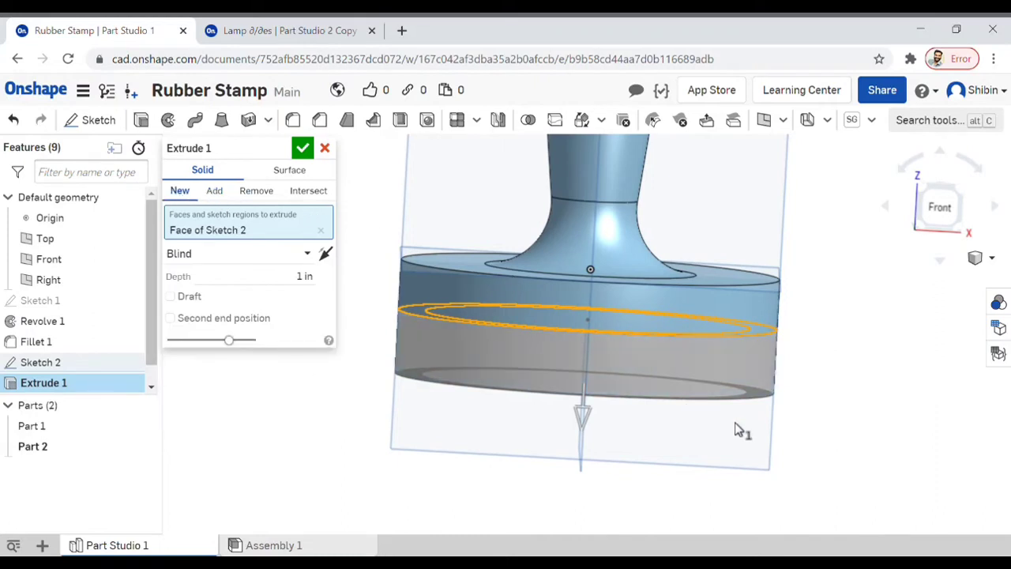
{"action": "left_click_drag", "start_coordinate": [738, 430], "coordinate": [604, 348]}
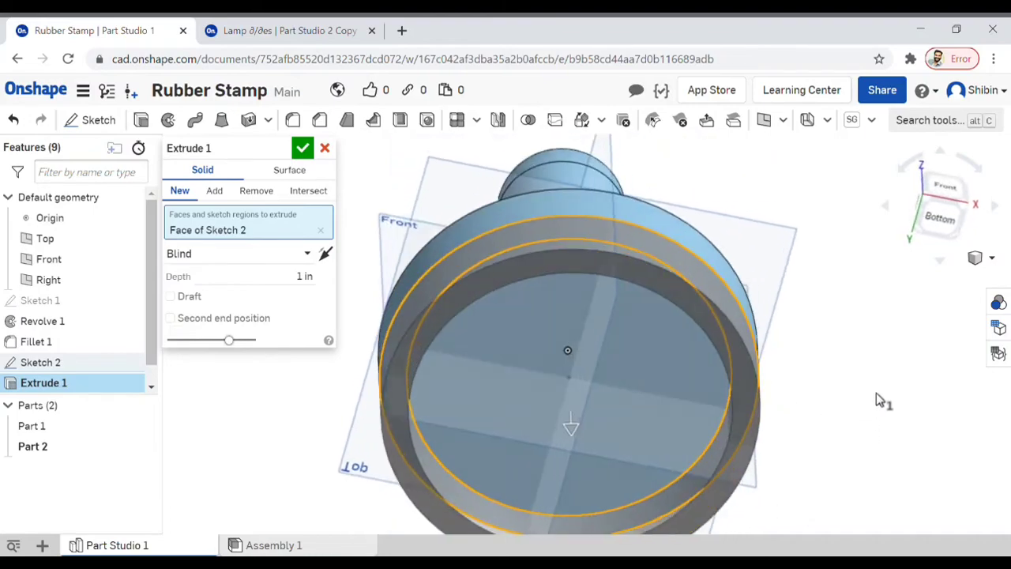
{"action": "left_click_drag", "start_coordinate": [881, 398], "coordinate": [802, 399]}
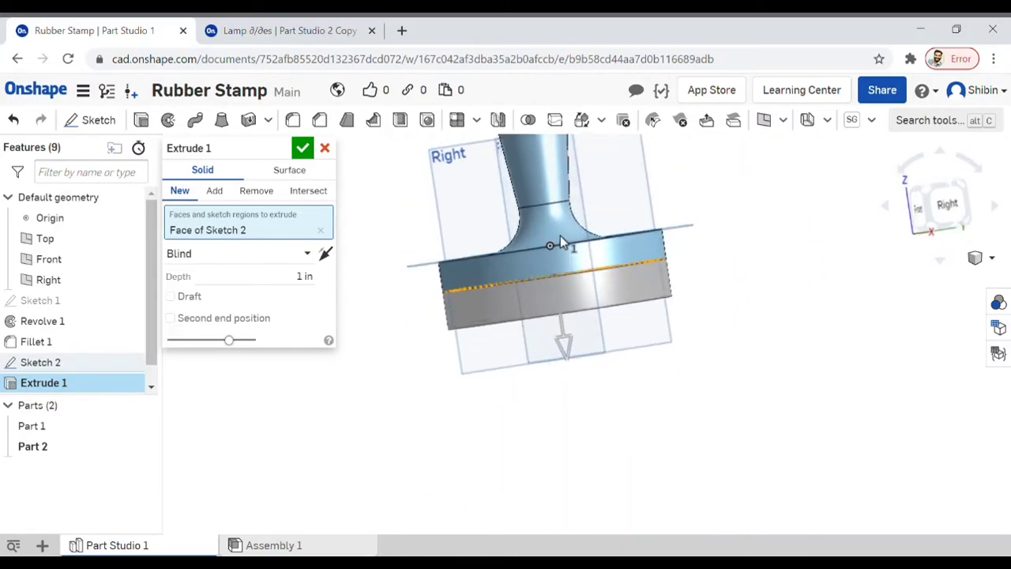
{"action": "left_click", "coordinate": [302, 148]}
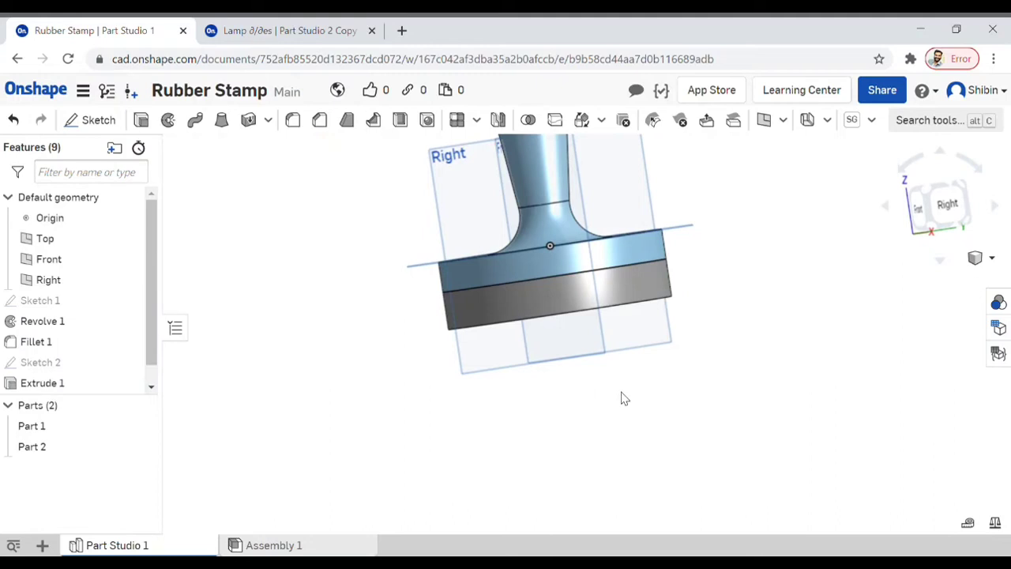
Turn to the pad's underside and open Sketch 3 on its face
{"action": "left_click_drag", "start_coordinate": [624, 397], "coordinate": [589, 300]}
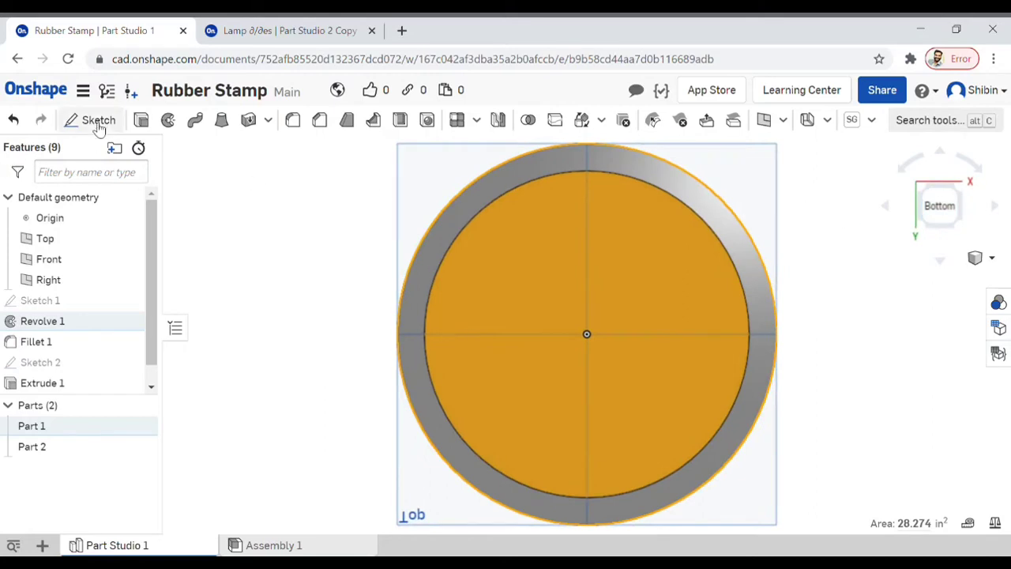
{"action": "left_click", "coordinate": [99, 119]}
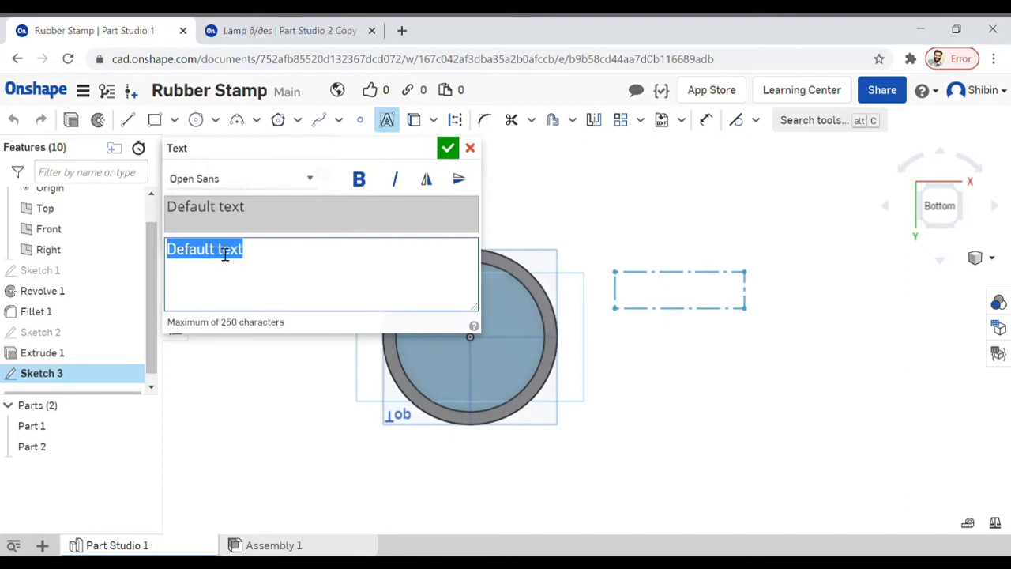
Replace the default text with ∂/∂es and flip it horizontally
{"action": "key", "text": "Delete"}
{"action": "type", "text": "∂/∂es"}
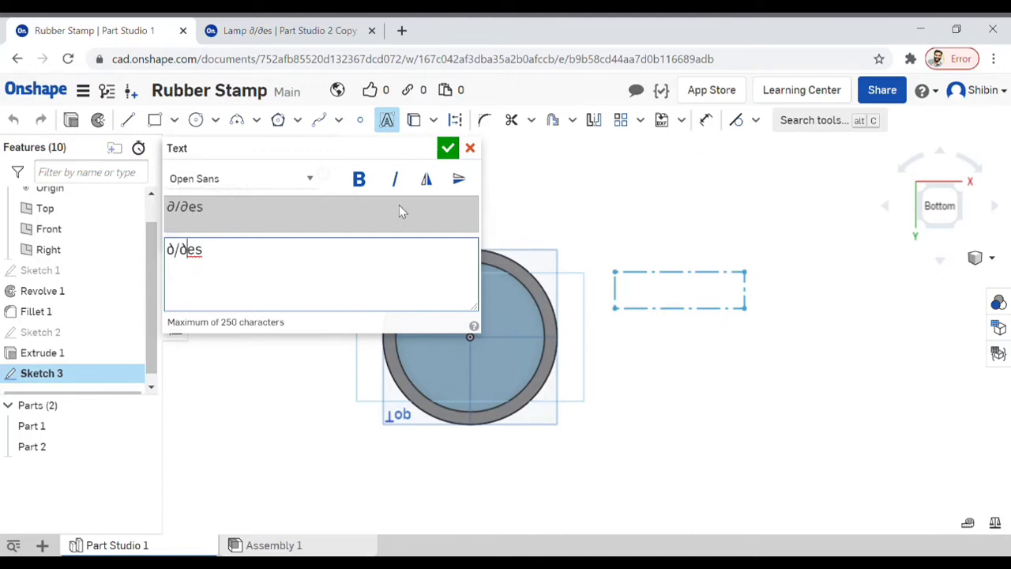
{"action": "mouse_move", "coordinate": [425, 178]}
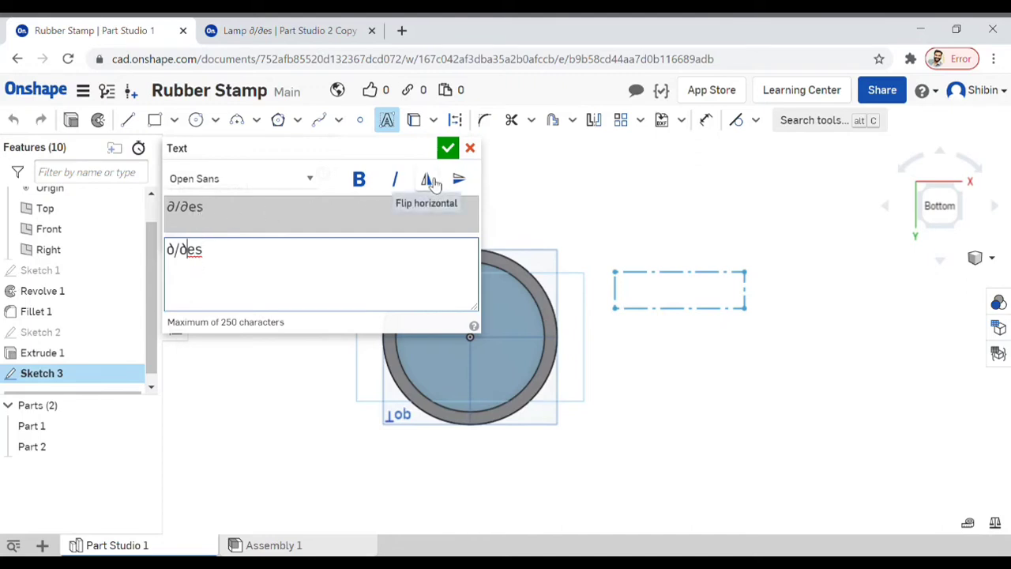
{"action": "left_click", "coordinate": [426, 178]}
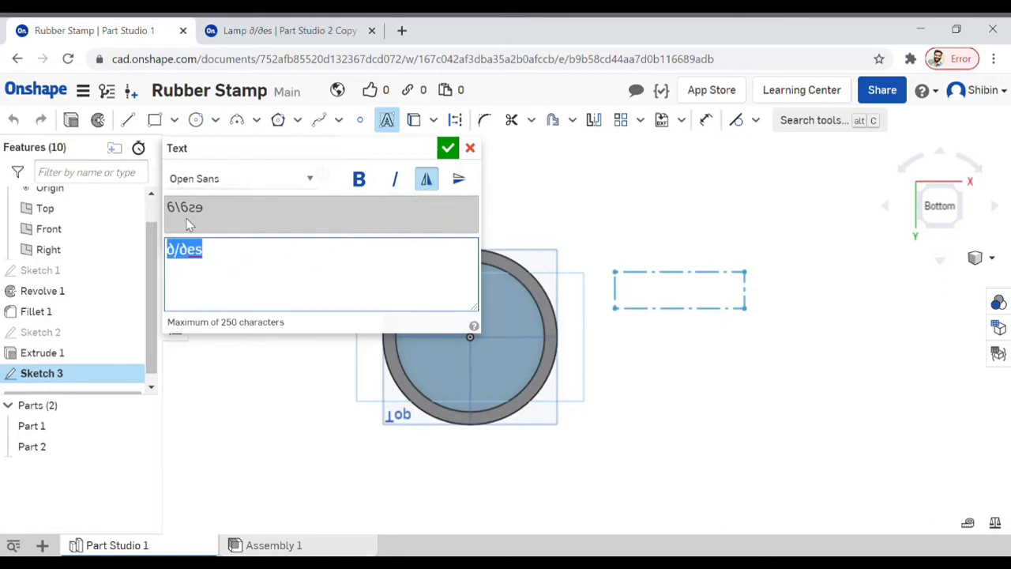
{"action": "mouse_move", "coordinate": [444, 164]}
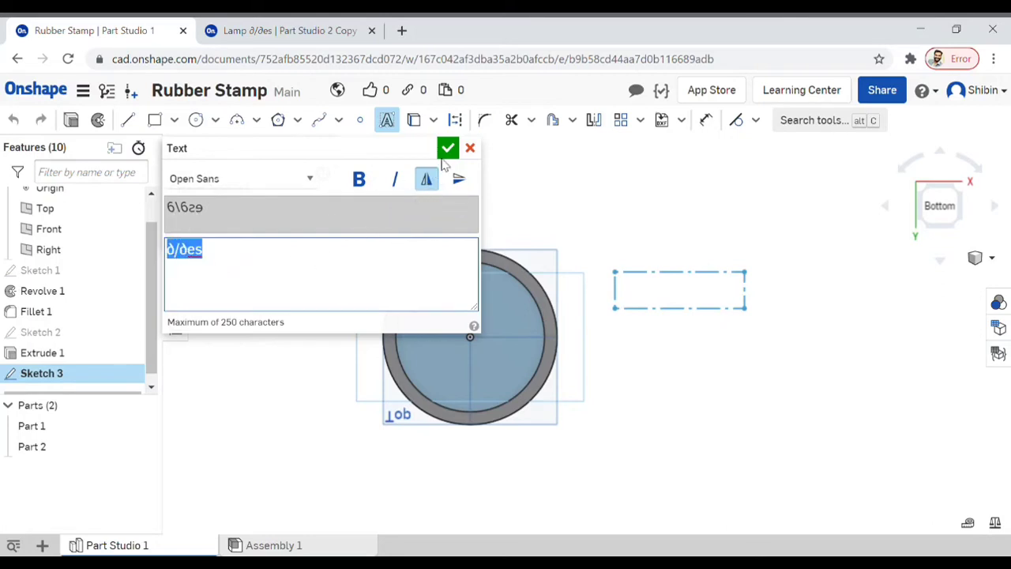
{"action": "left_click", "coordinate": [448, 147]}
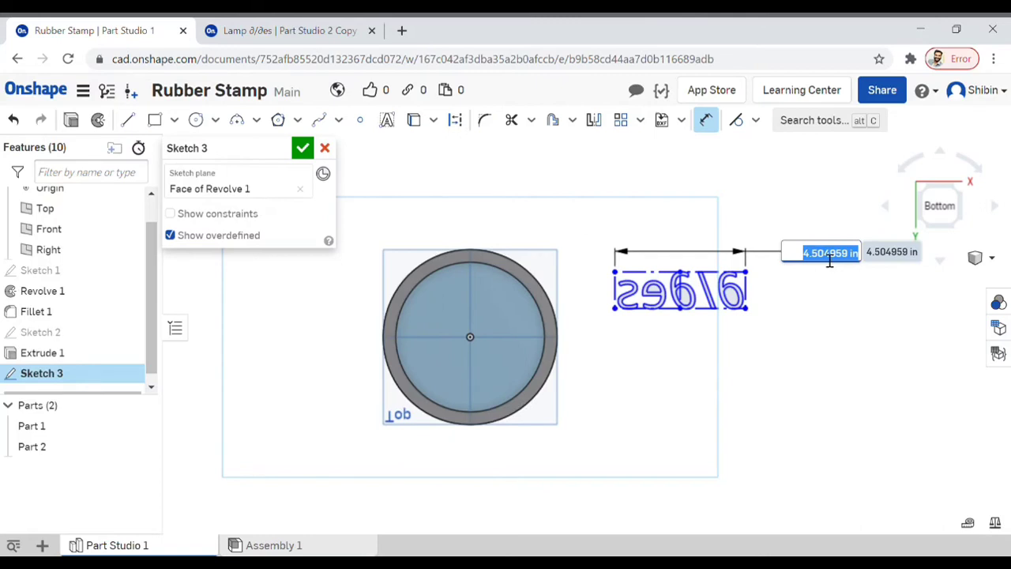
Set the text width to 4 in, centre it on the pad and finish the sketch
{"action": "type", "text": "2.5"}
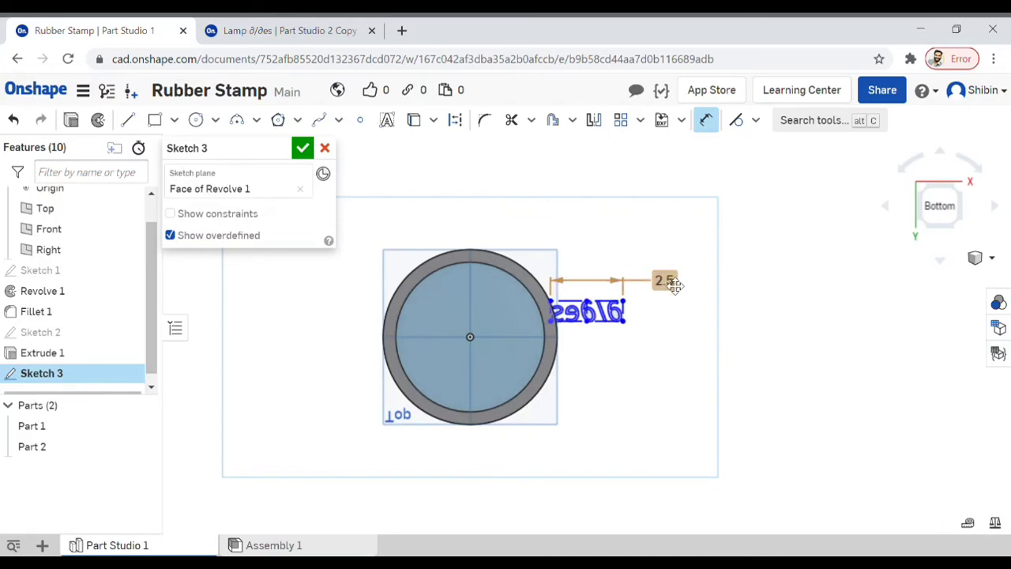
{"action": "double_click", "coordinate": [666, 281]}
{"action": "type", "text": "3"}
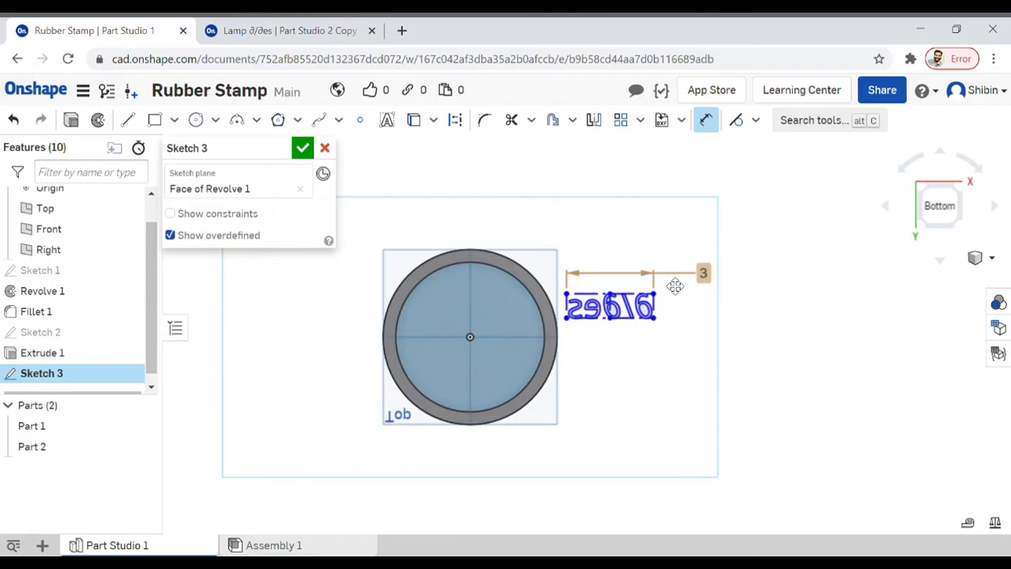
{"action": "mouse_move", "coordinate": [715, 282]}
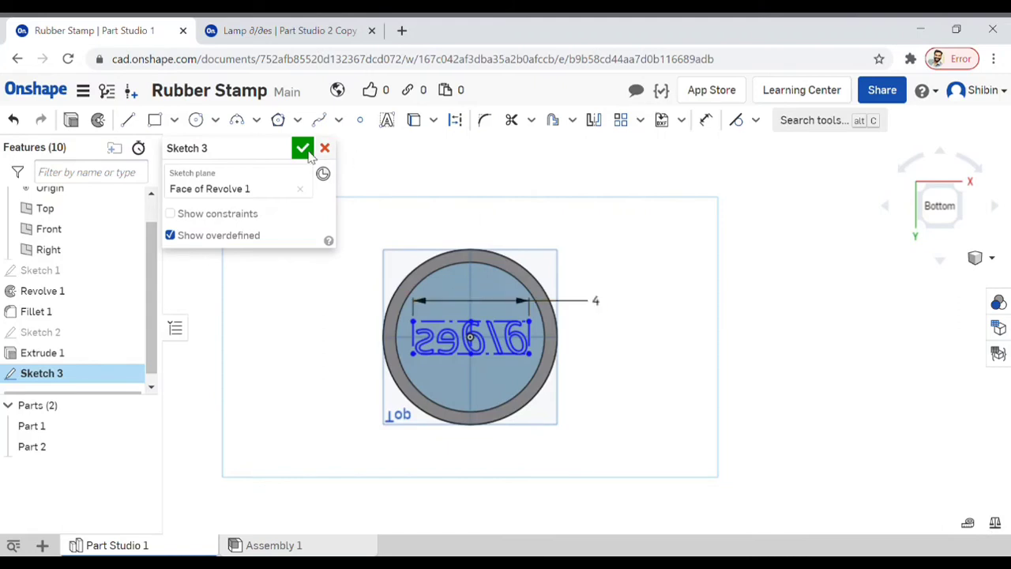
{"action": "left_click", "coordinate": [303, 147]}
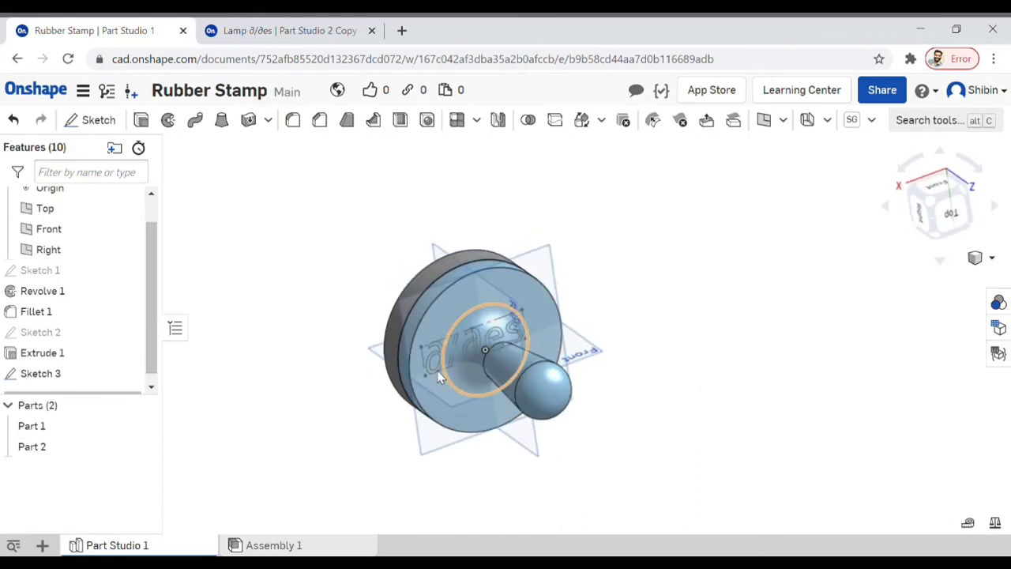
{"action": "scroll", "scroll_direction": "up", "scroll_amount": 3}
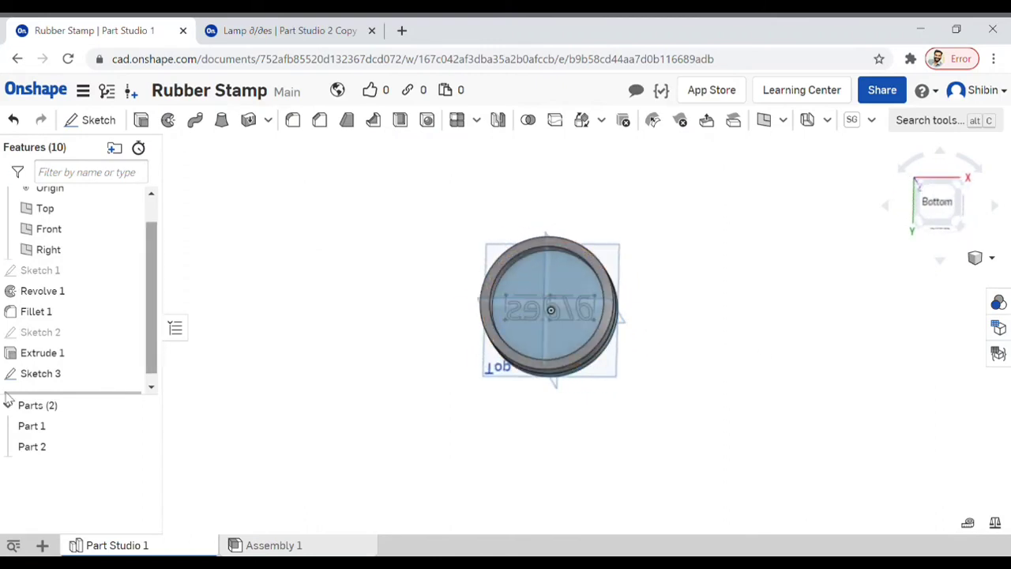
{"action": "left_click", "coordinate": [40, 372]}
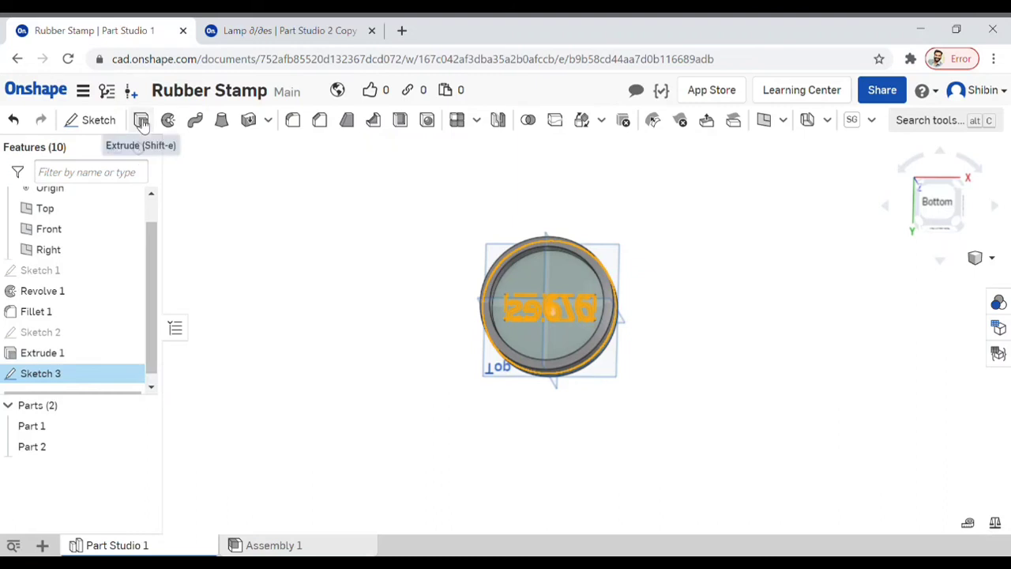
Extrude the Sketch 3 lettering 1 in blind as new separate parts
{"action": "left_click", "coordinate": [141, 119]}
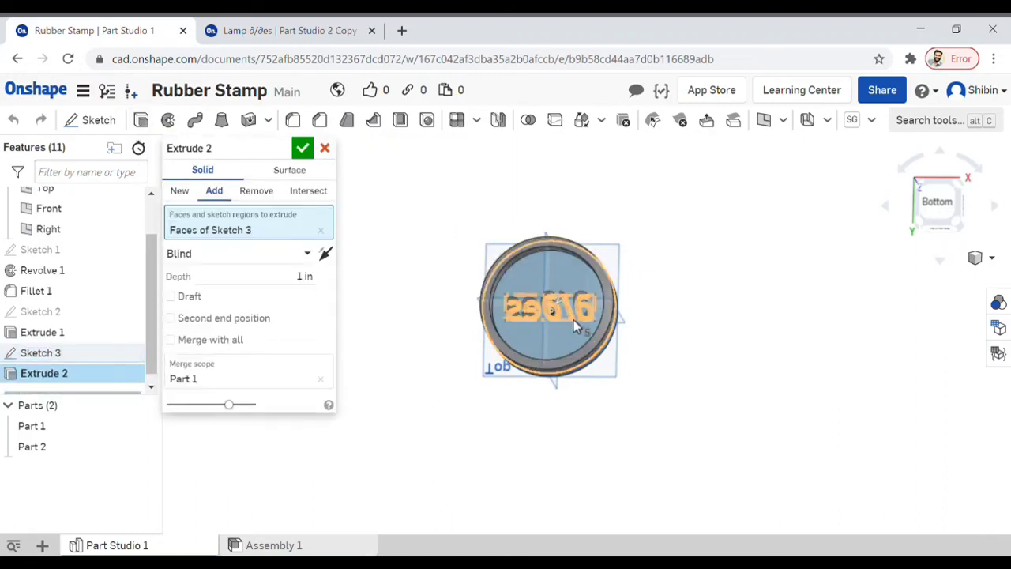
{"action": "left_click", "coordinate": [179, 191]}
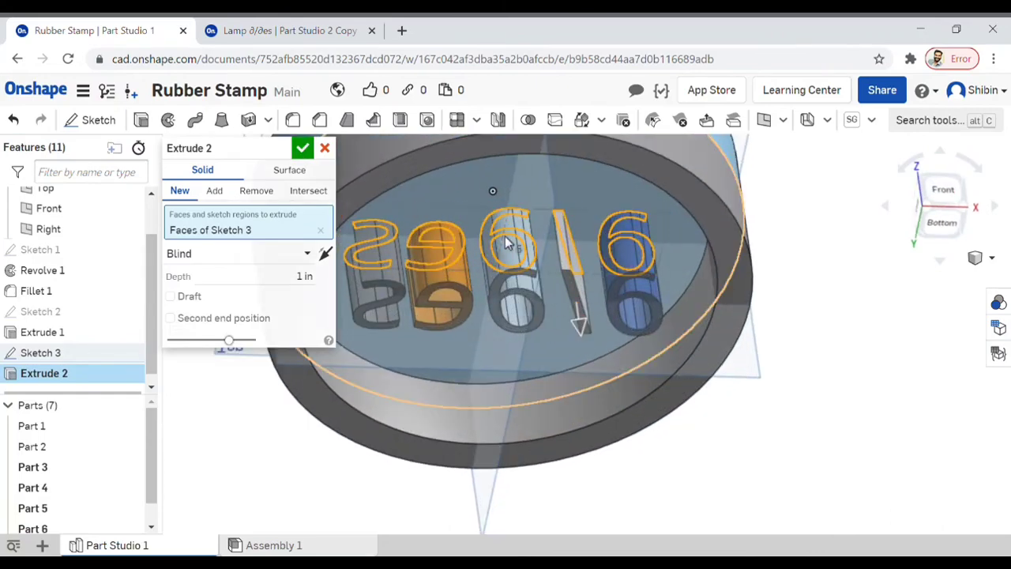
{"action": "left_click", "coordinate": [302, 148]}
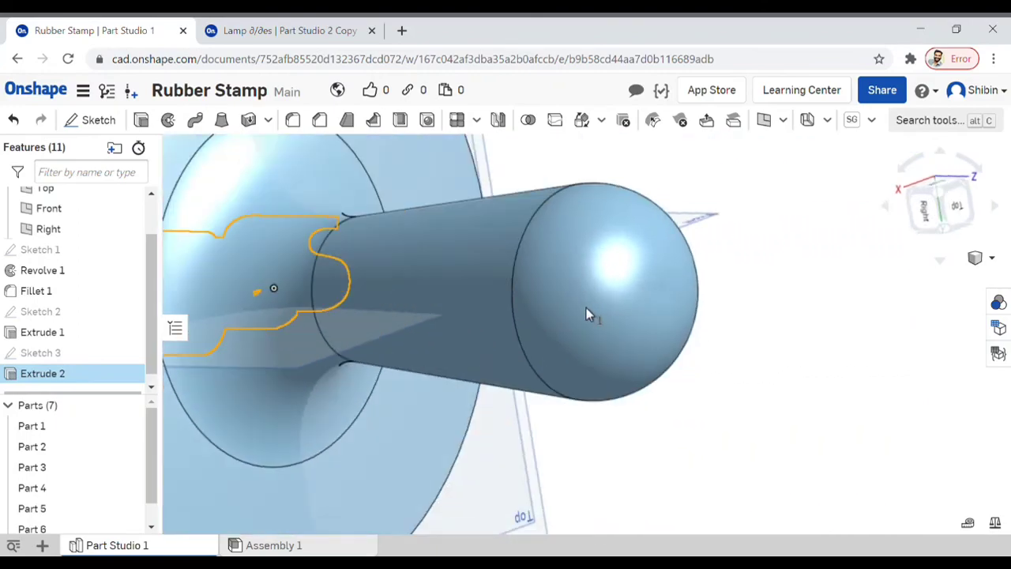
{"action": "left_click_drag", "start_coordinate": [584, 316], "coordinate": [924, 244]}
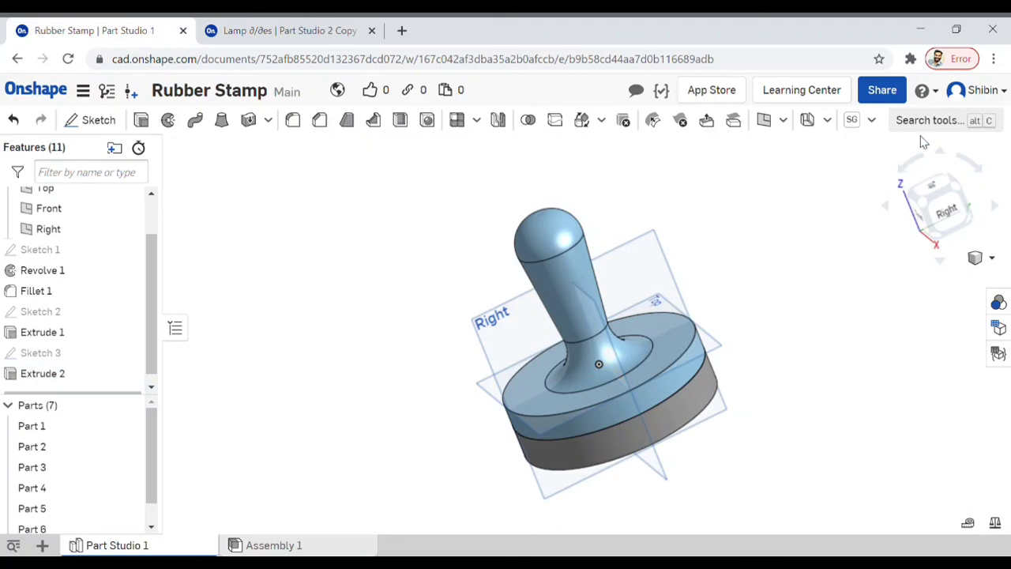
{"action": "mouse_move", "coordinate": [935, 126]}
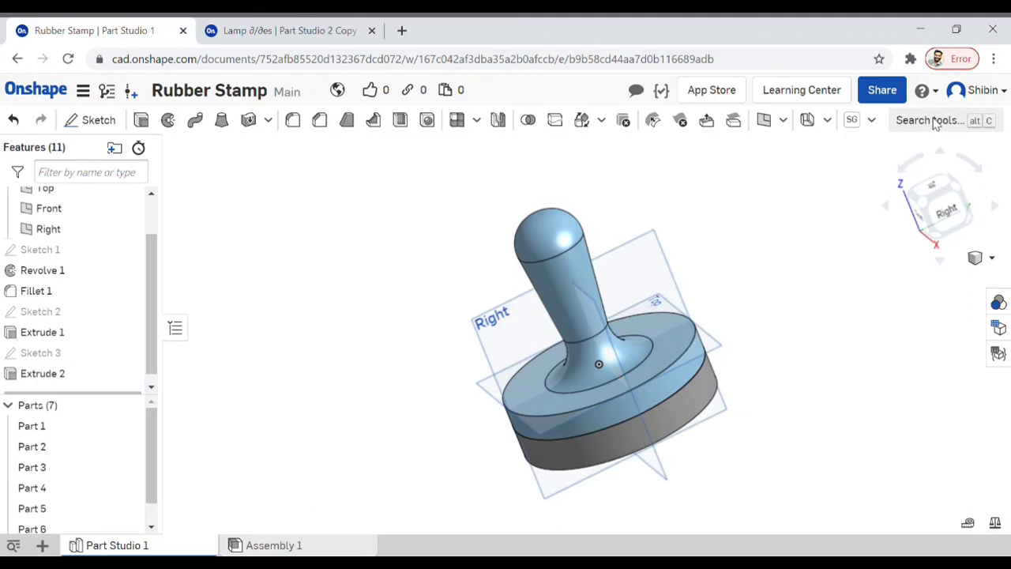